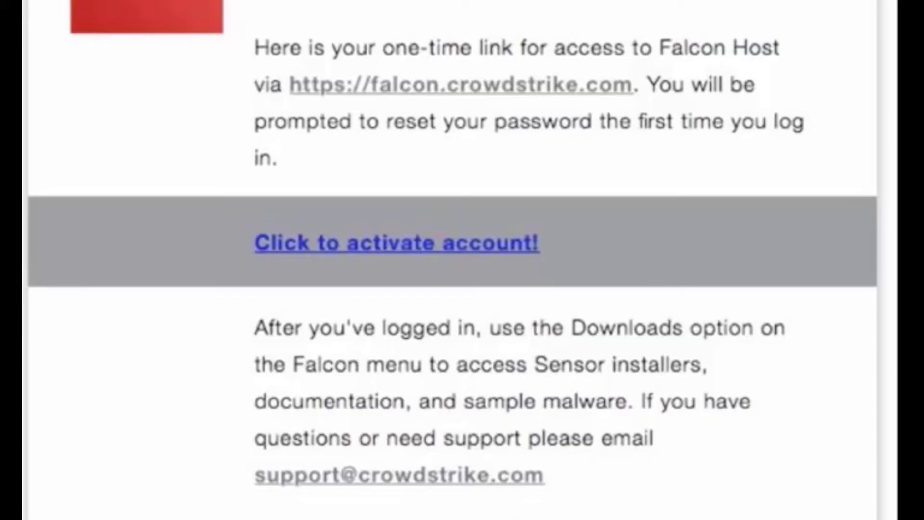
Activate the Falcon Host account via the welcome email's 'Click to activate account!' link.
click(396, 242)
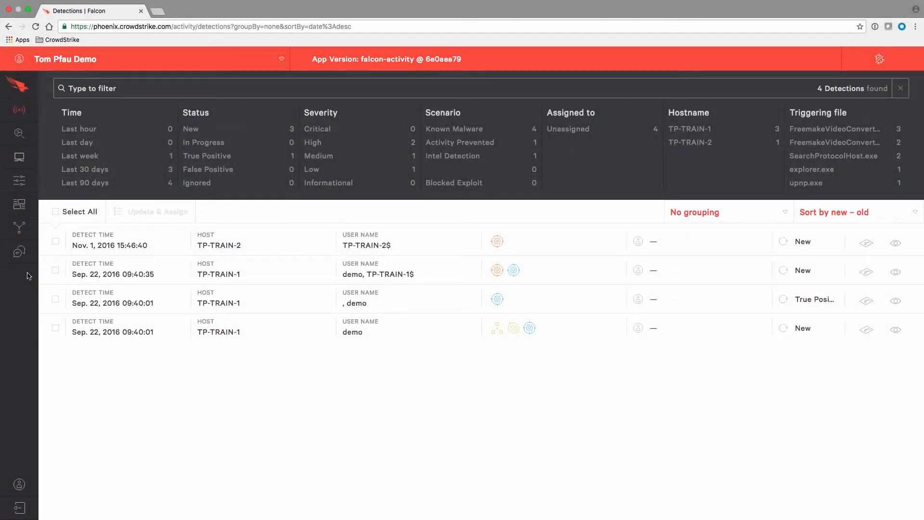
Go to Support > Downloads in the left sidebar.
click(19, 252)
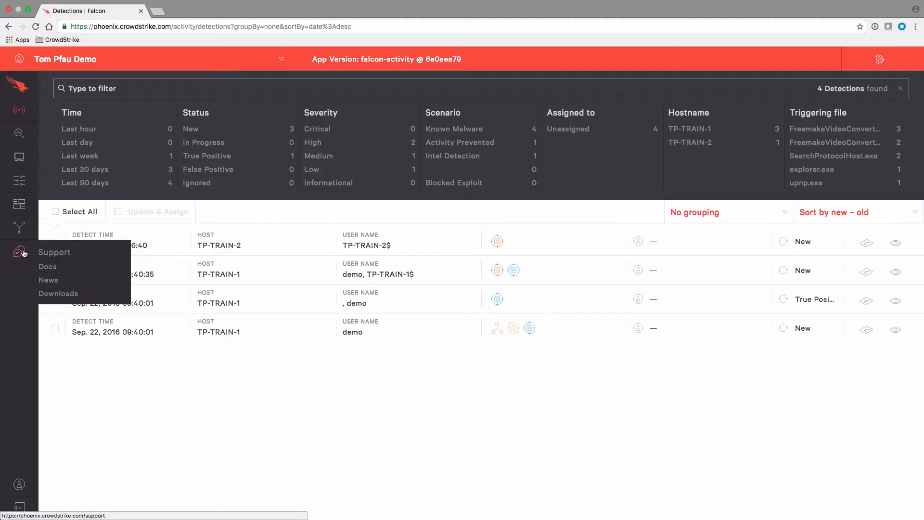
mouse_move(54, 252)
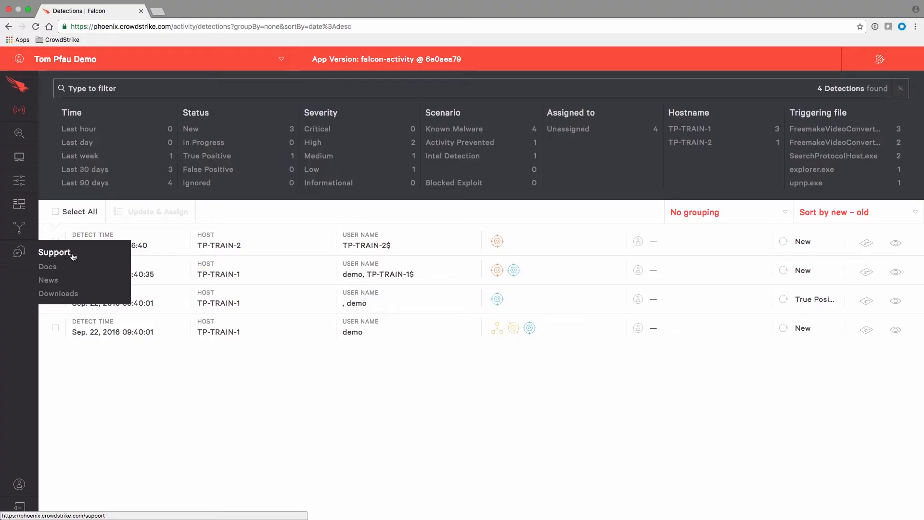
click(58, 294)
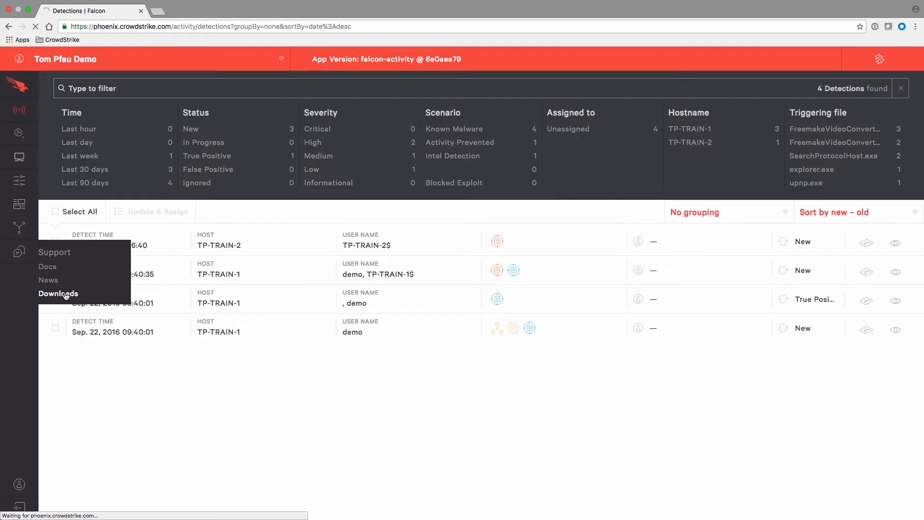
click(59, 294)
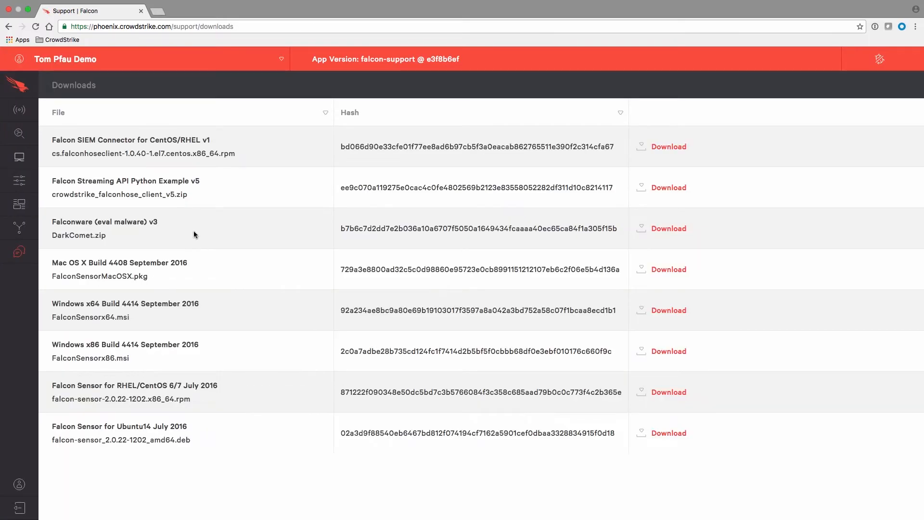
mouse_move(258, 278)
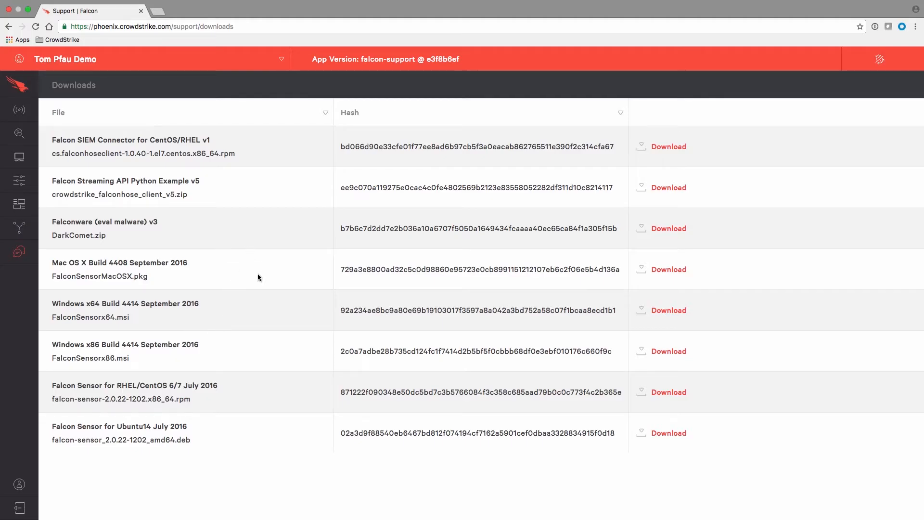
mouse_move(271, 235)
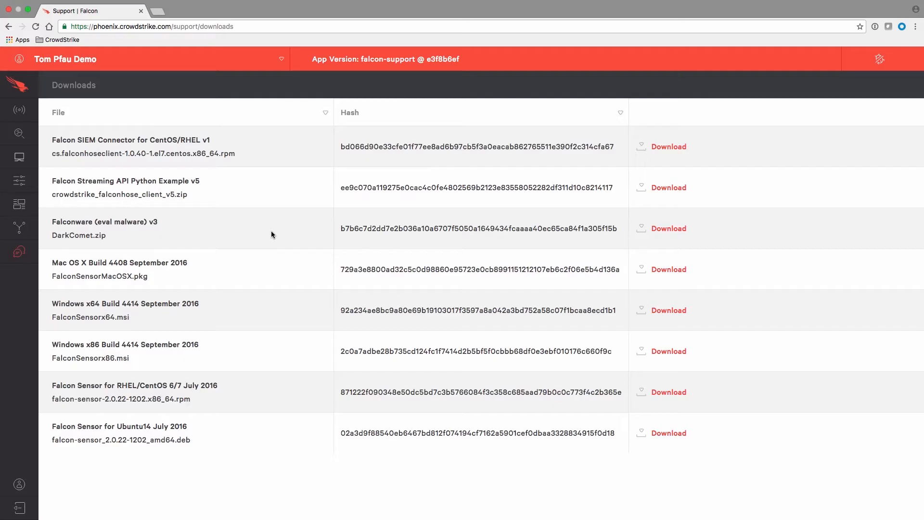
mouse_move(289, 242)
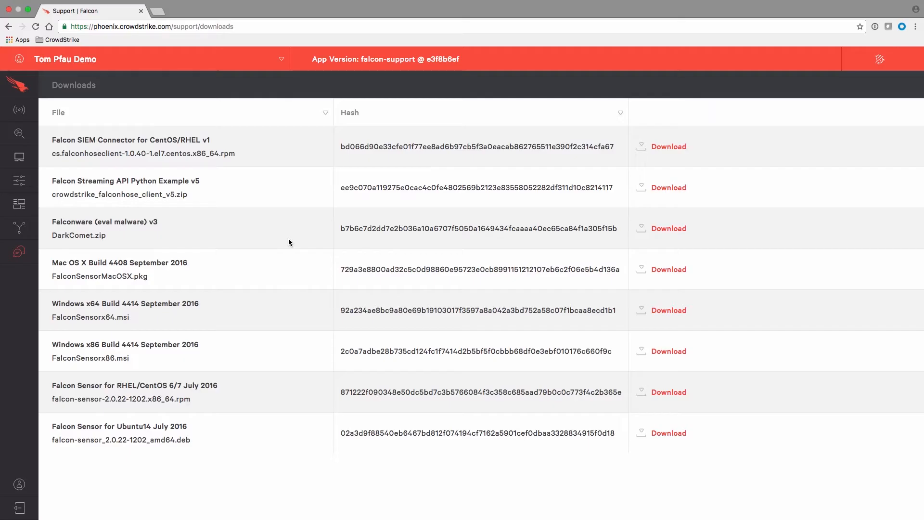
mouse_move(172, 273)
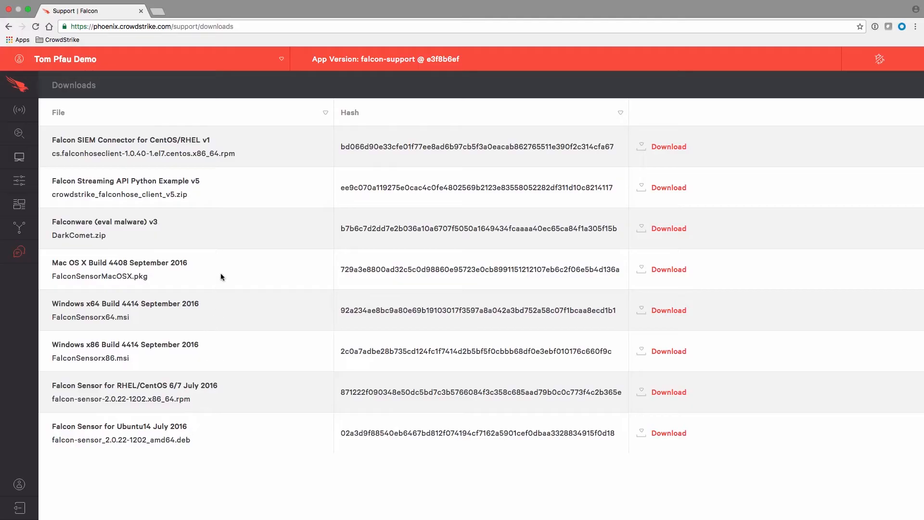
mouse_move(117, 346)
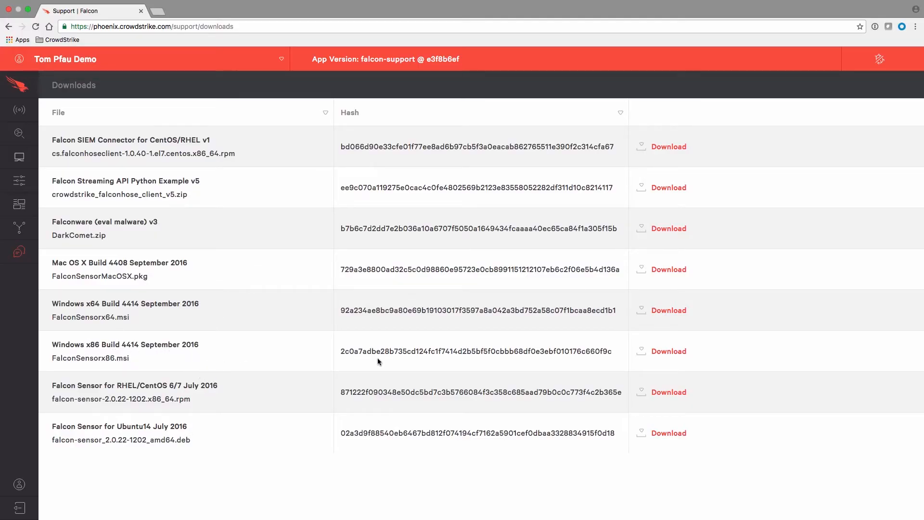
mouse_move(536, 360)
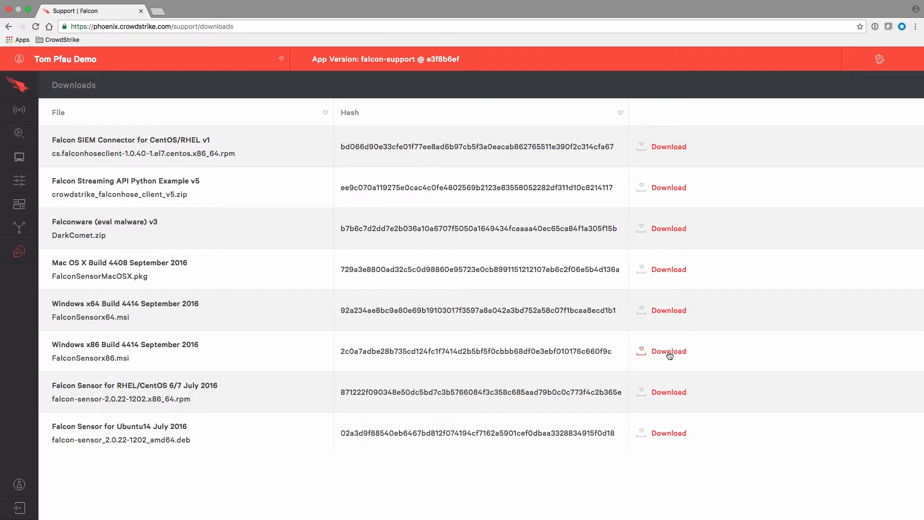
Download FalconSensorx86.msi from the Windows x86 Build 4414 September 2016 row.
click(670, 352)
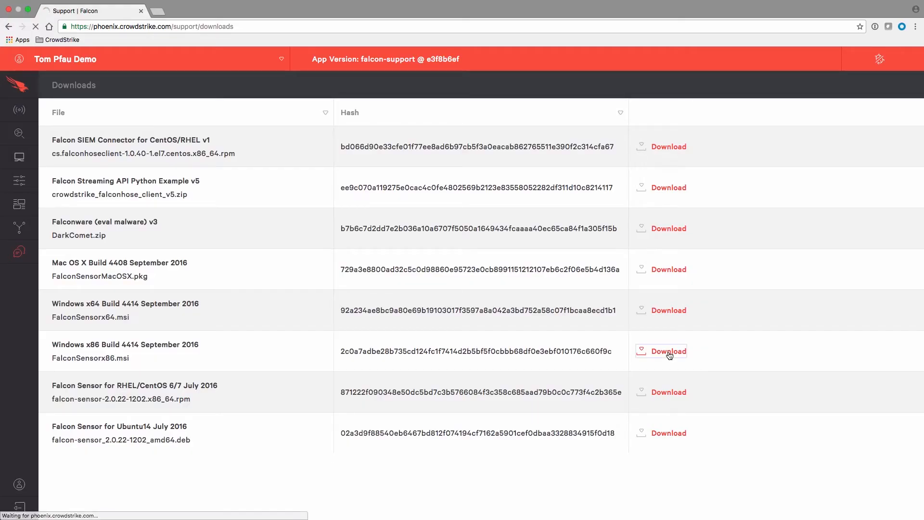
click(669, 351)
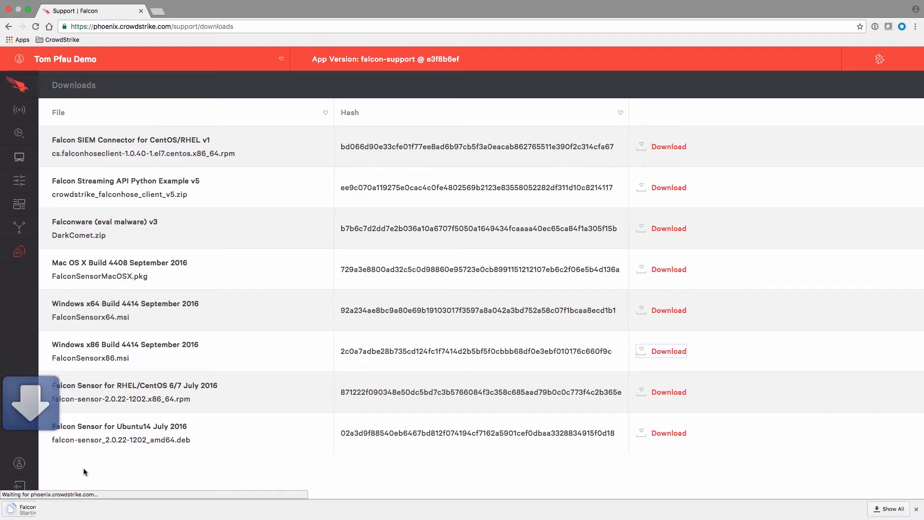
click(669, 351)
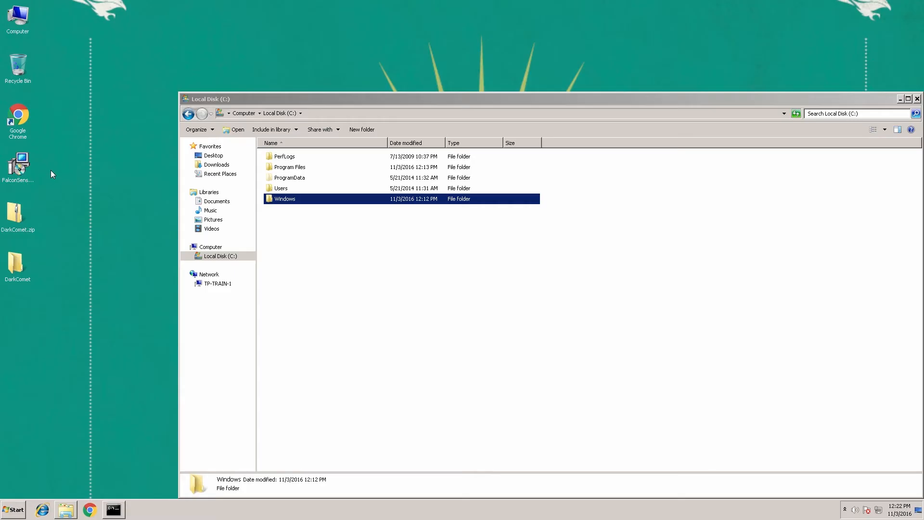
mouse_move(38, 163)
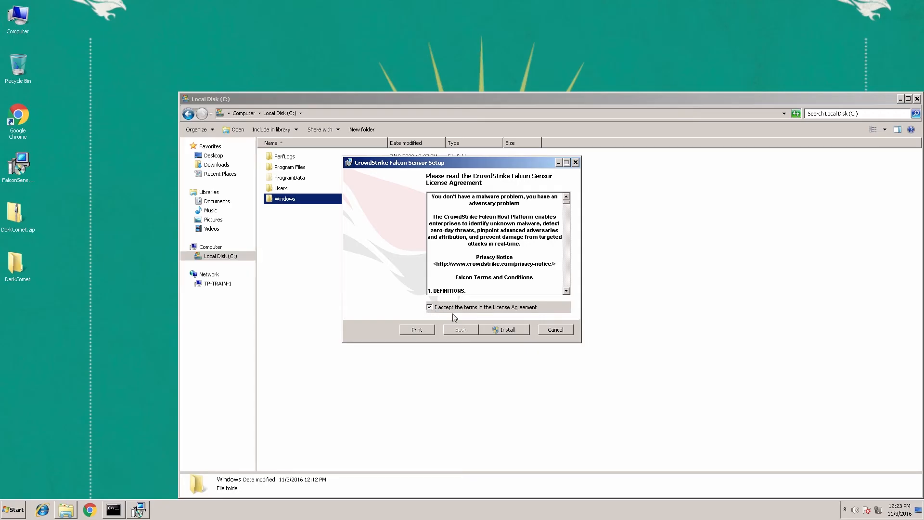
Install the Falcon sensor, approve User Account Control, and finish the setup wizard.
click(506, 329)
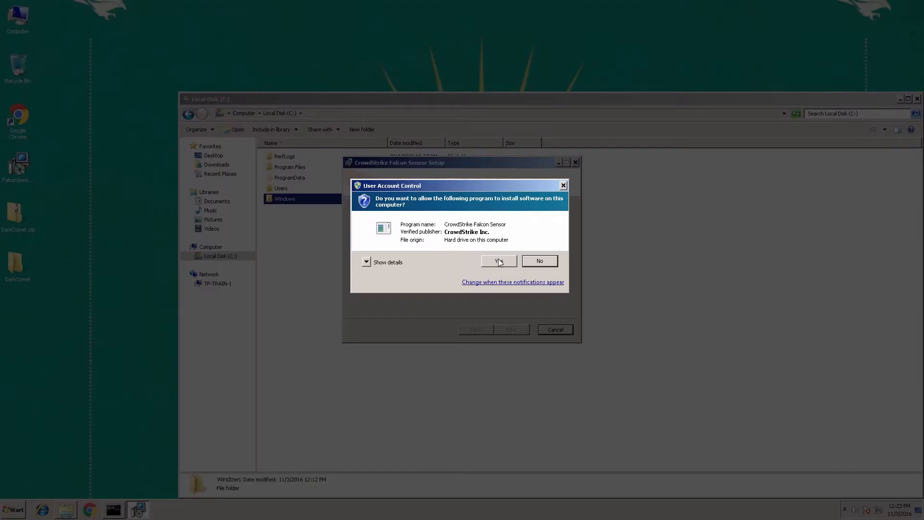
click(497, 261)
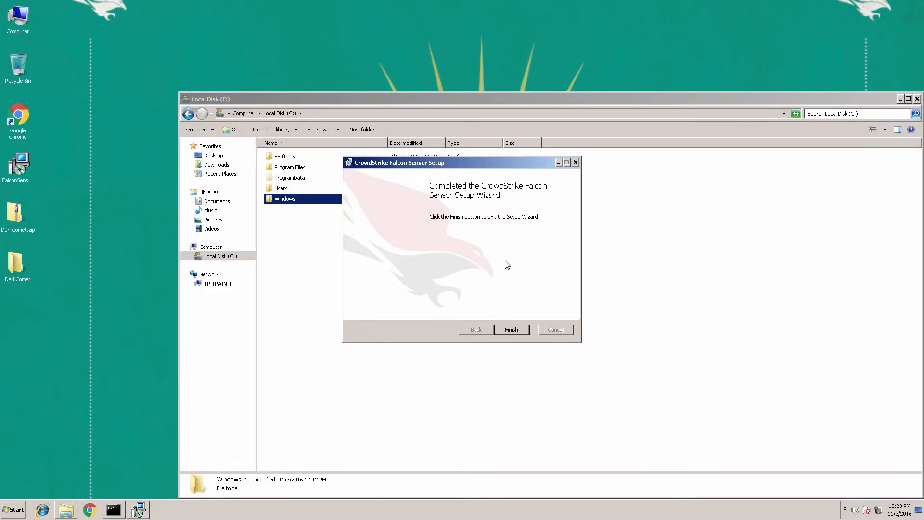
mouse_move(532, 307)
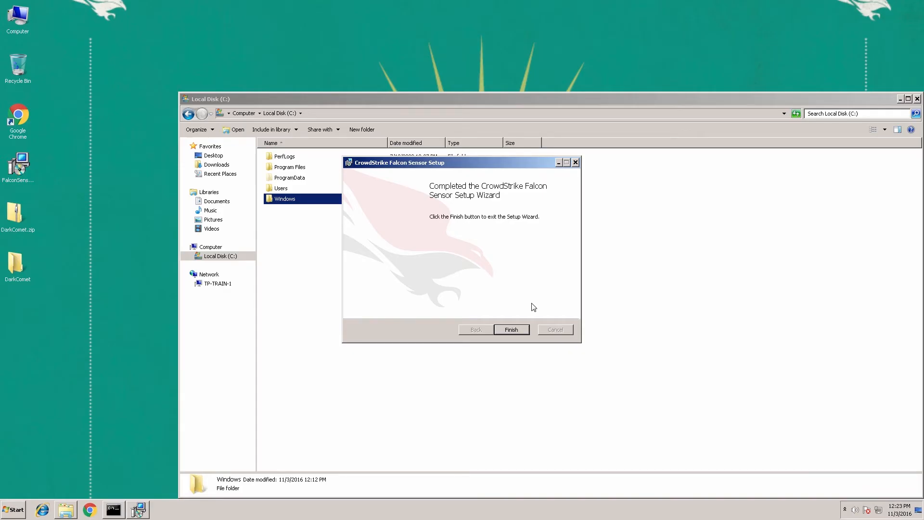
mouse_move(536, 311)
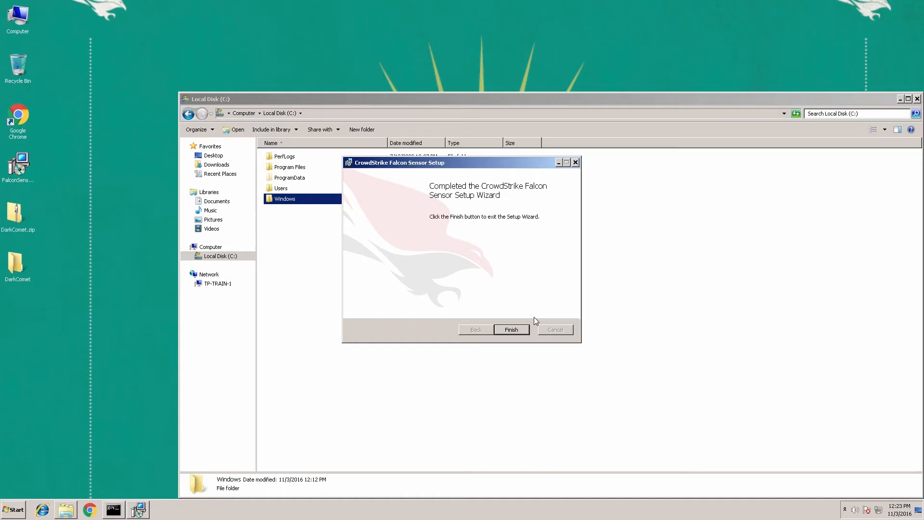
mouse_move(463, 247)
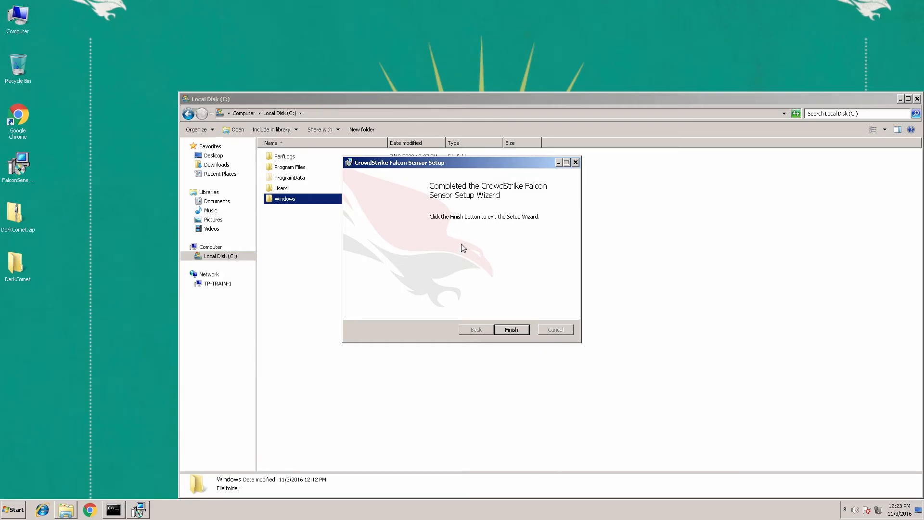
mouse_move(513, 233)
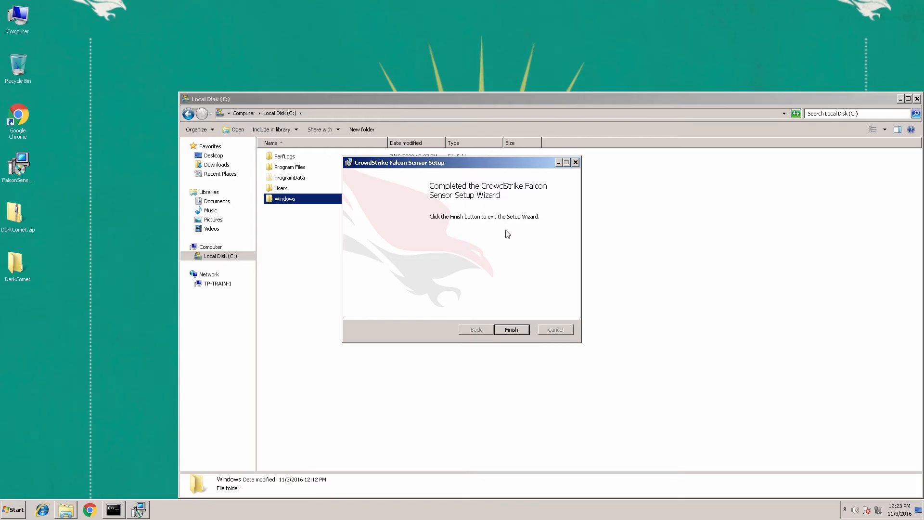
mouse_move(512, 330)
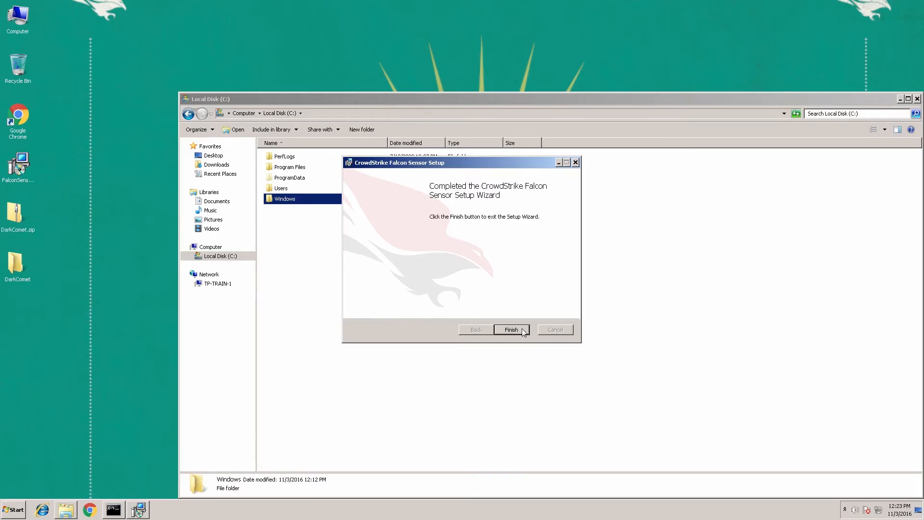
click(510, 330)
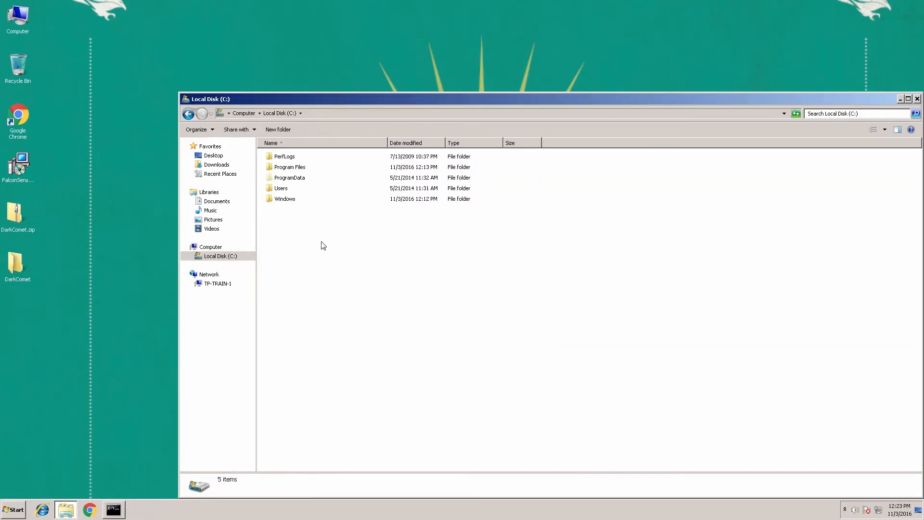
mouse_move(381, 232)
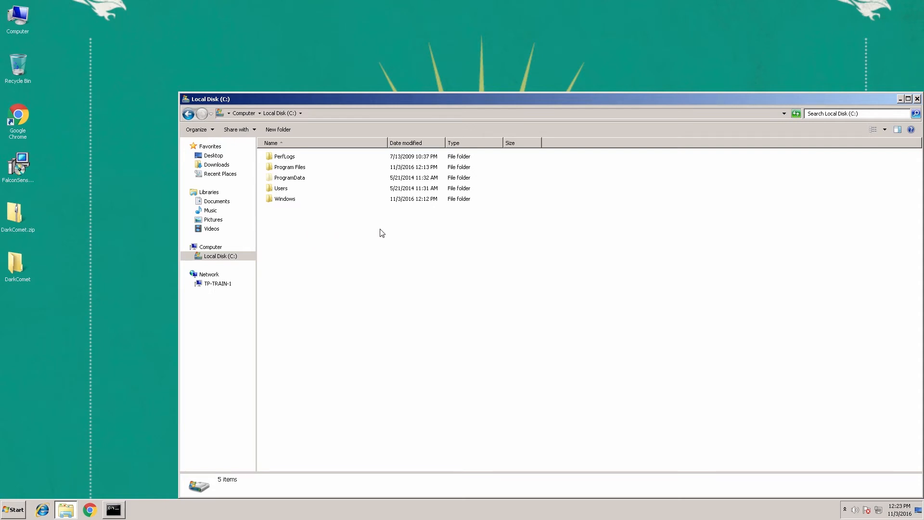
mouse_move(371, 232)
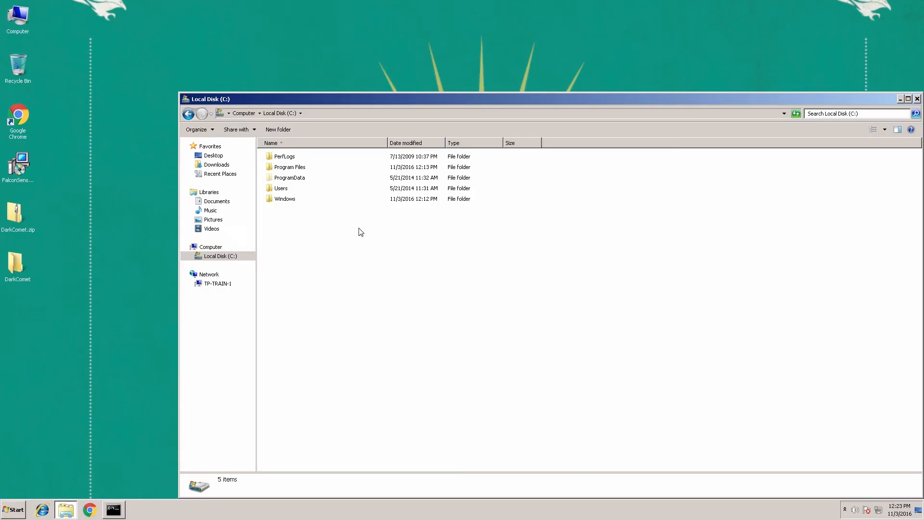
mouse_move(295, 225)
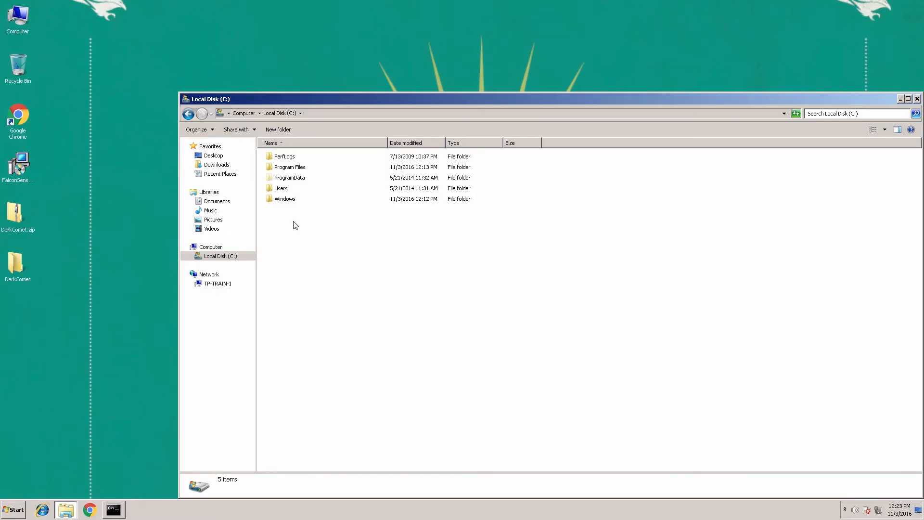
mouse_move(285, 223)
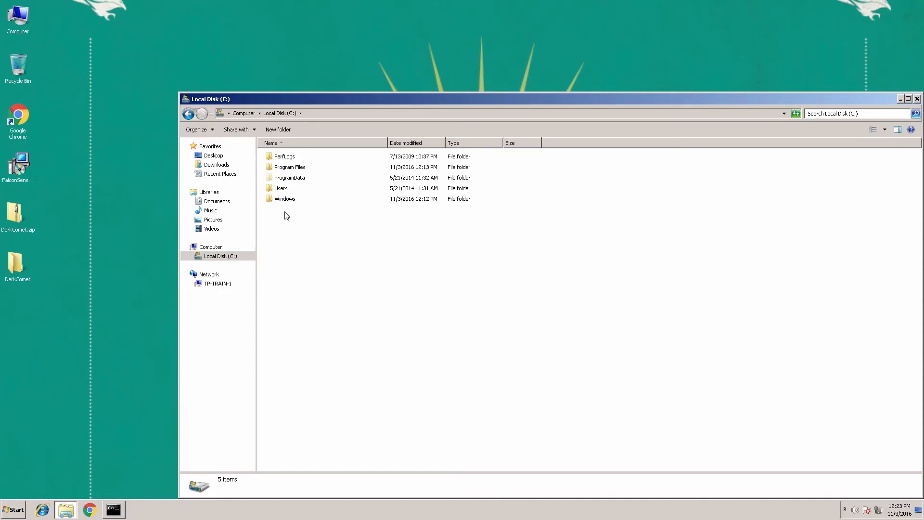
mouse_move(297, 212)
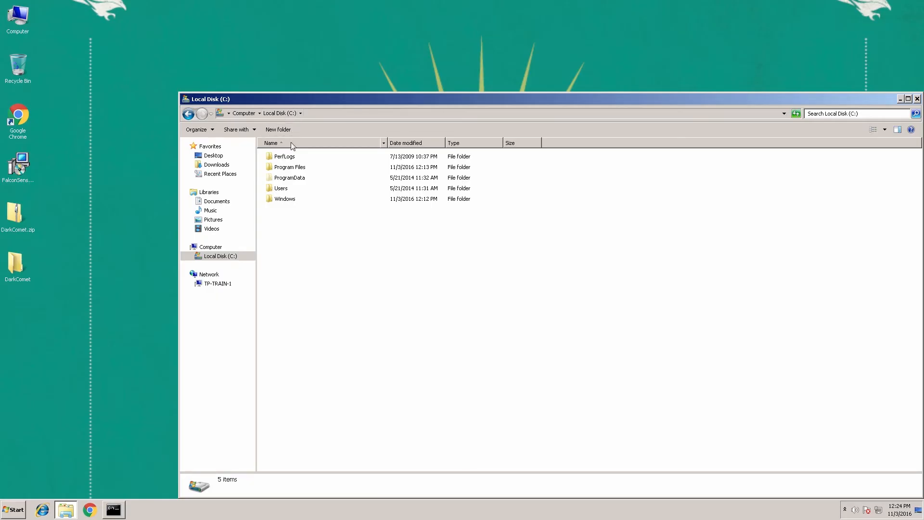
Find the CrowdStrike drivers folder and Falcon Sensor 2.0.24.4414 in Programs and Features.
double_click(284, 199)
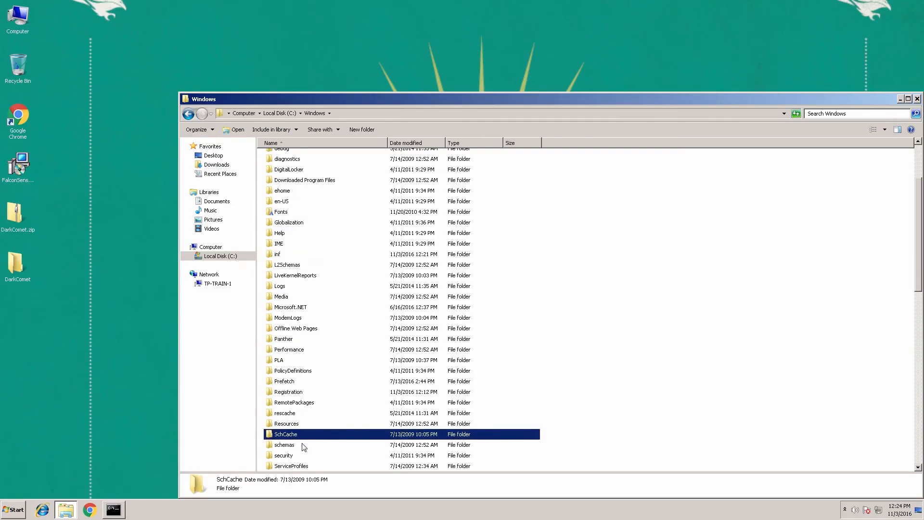
scroll(down, 3)
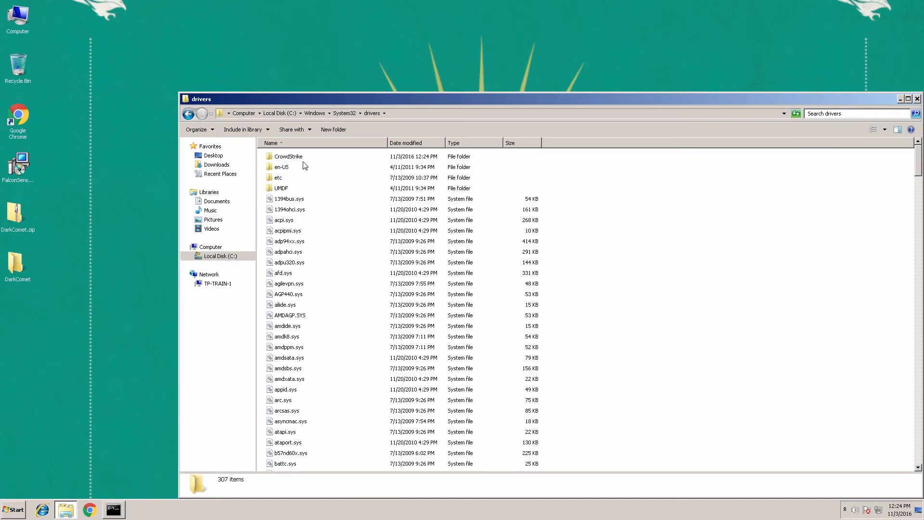
mouse_move(281, 167)
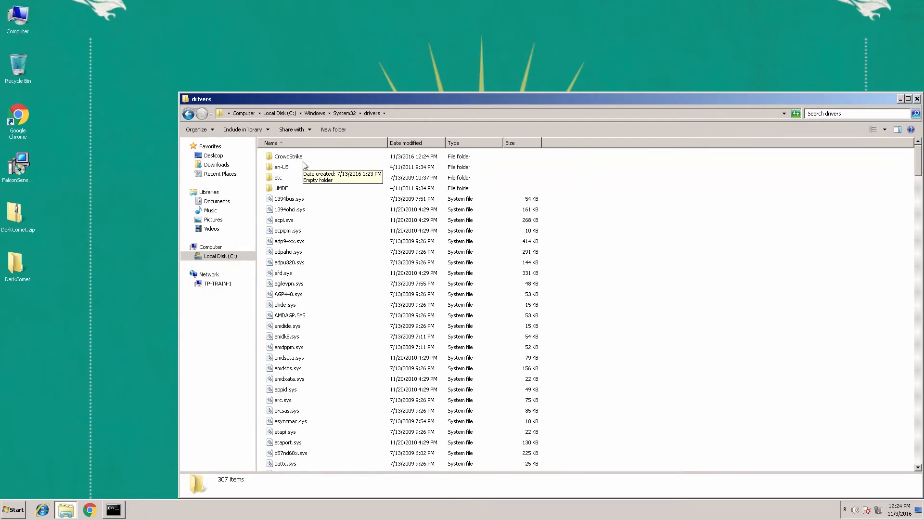
mouse_move(299, 160)
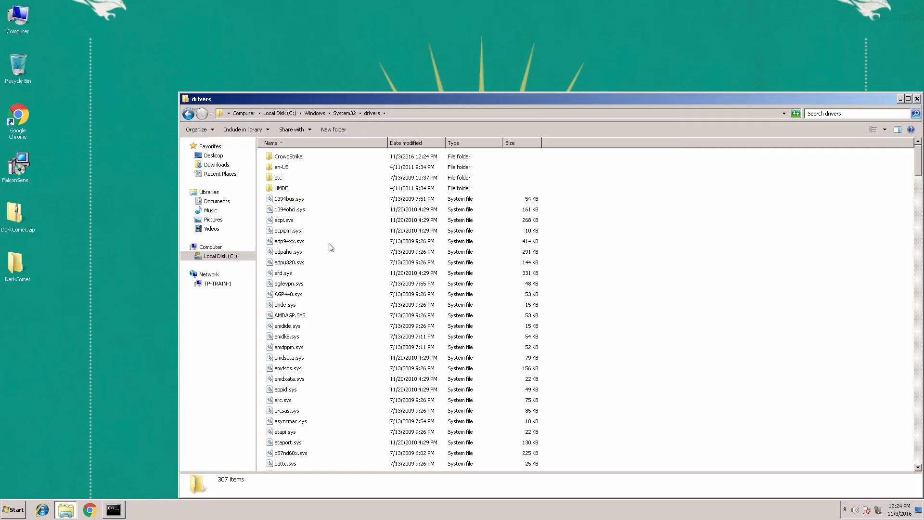
mouse_move(337, 259)
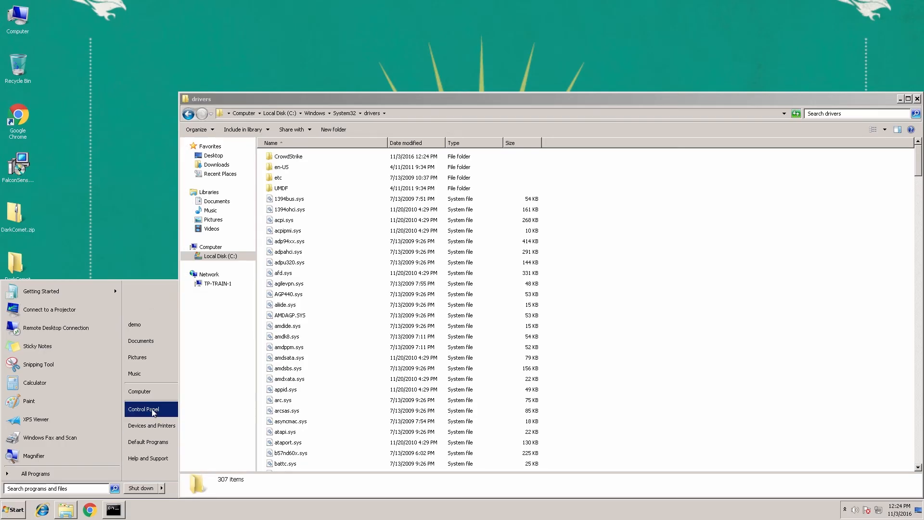
click(142, 408)
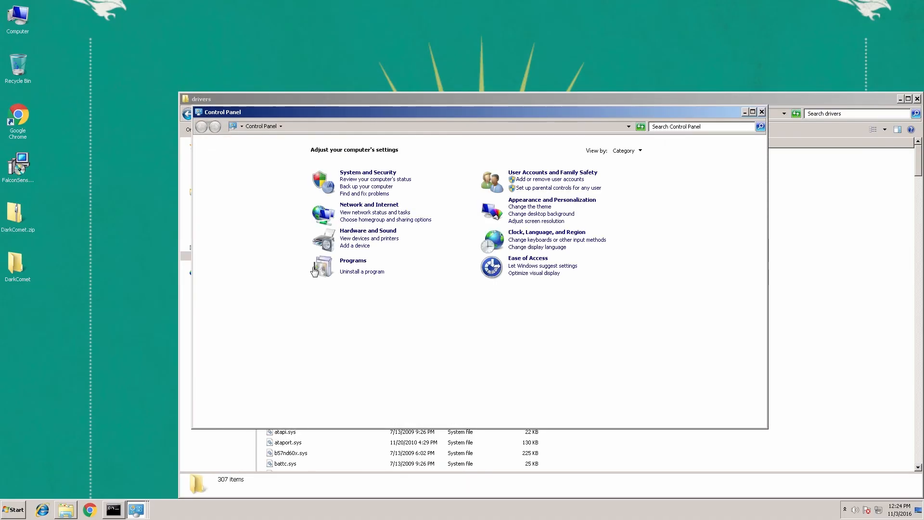
click(362, 271)
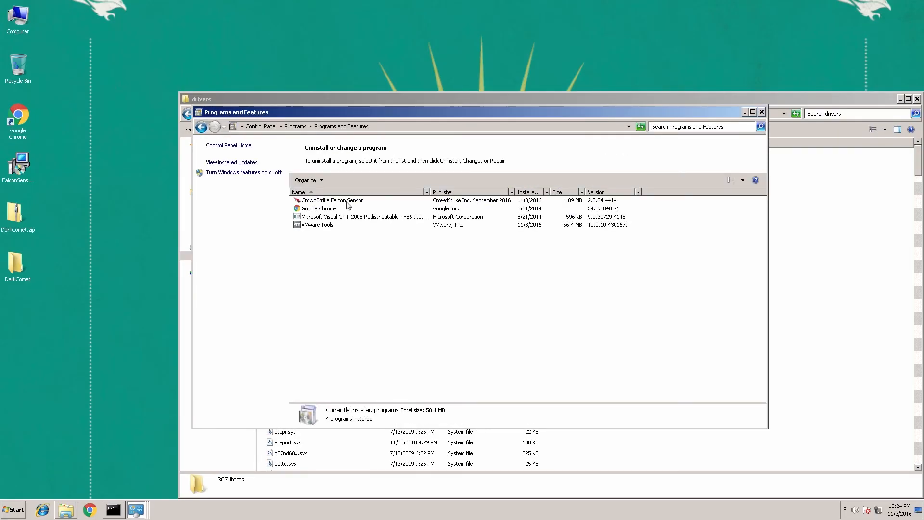
click(333, 199)
text(sc query csagent)
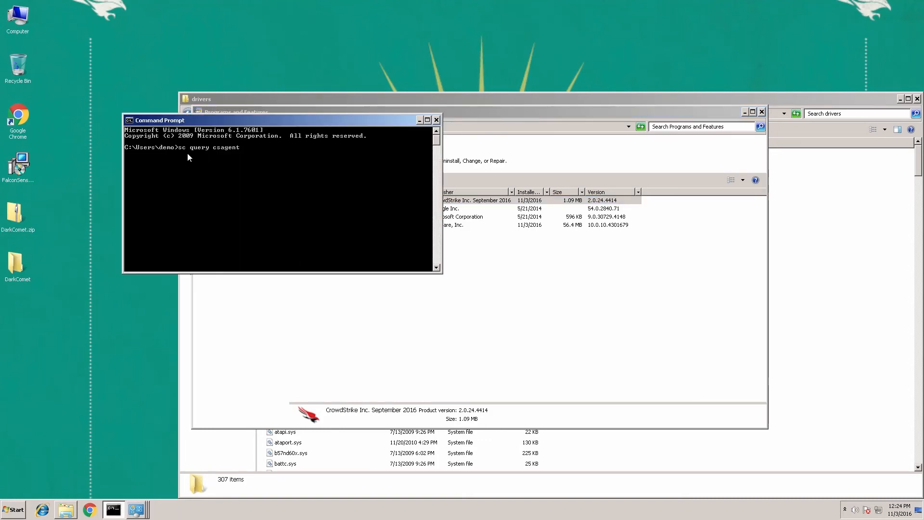
mouse_move(278, 153)
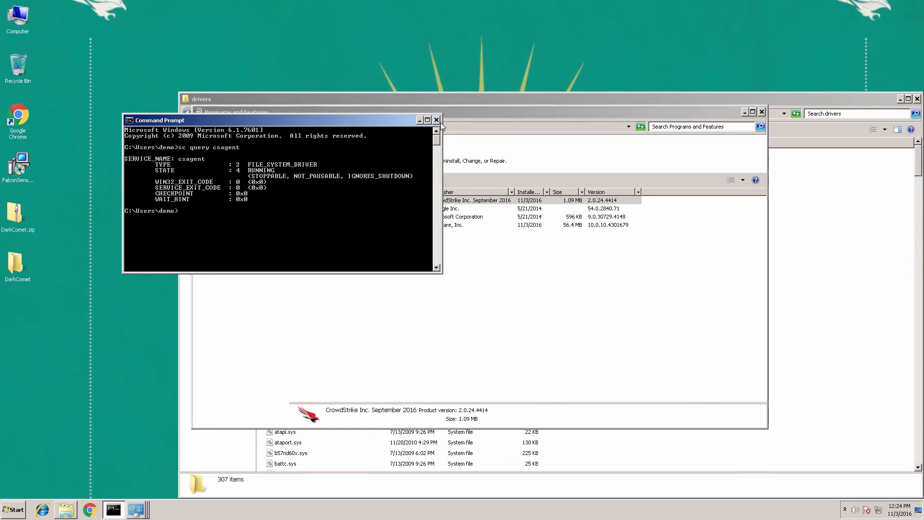
Close Command Prompt after confirming the csagent service is RUNNING.
click(436, 120)
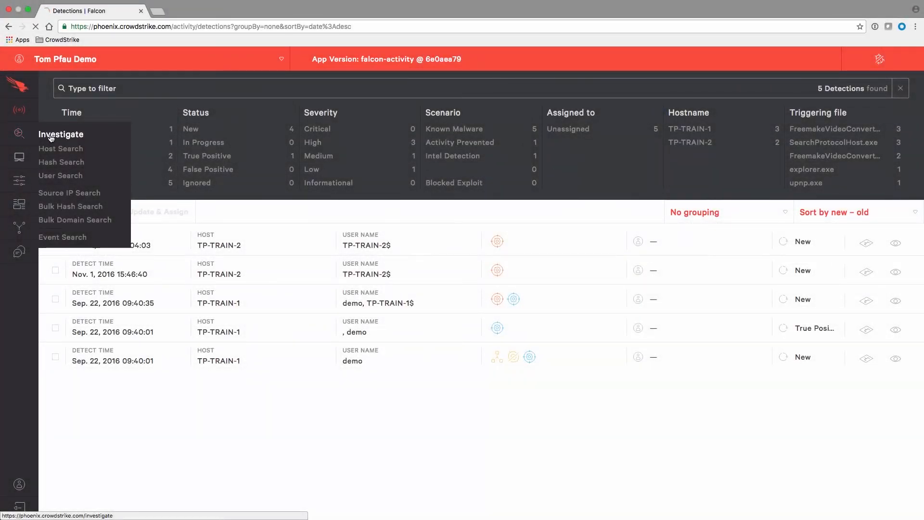
Open Investigate > Host Search and show the SENSORS reports menu.
click(61, 149)
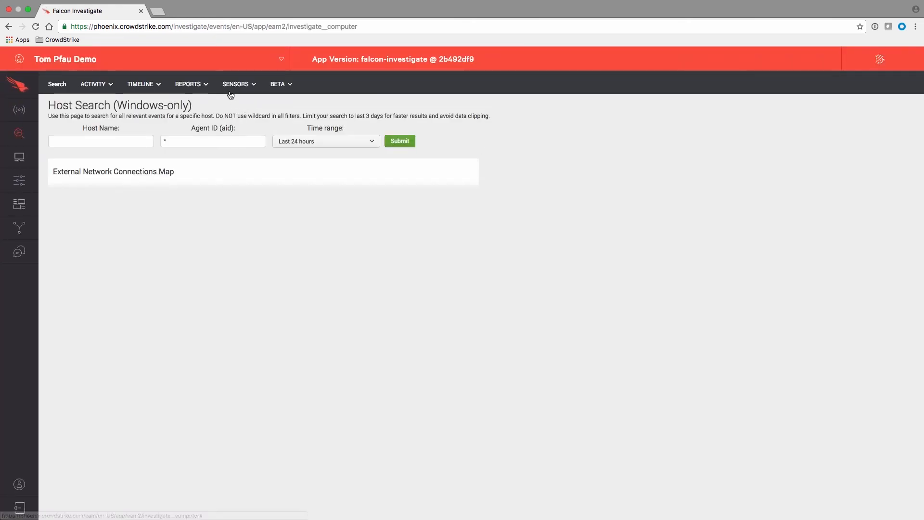
click(236, 84)
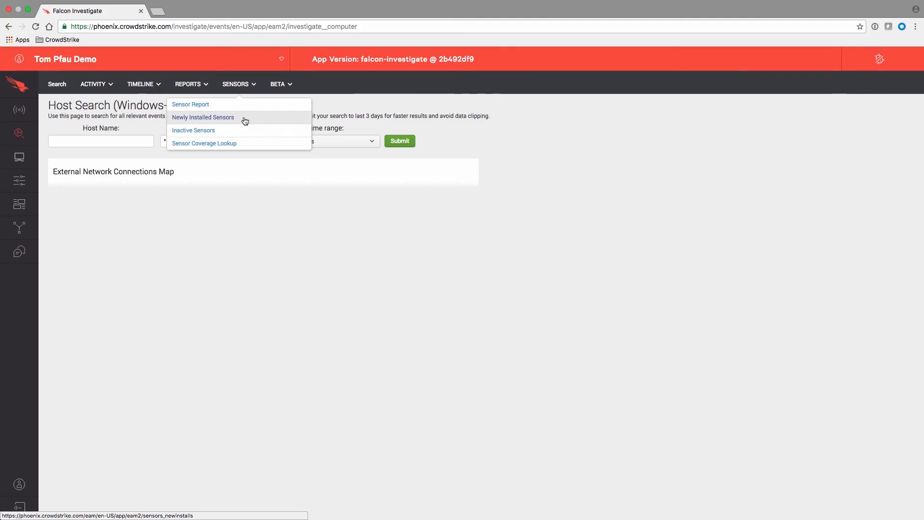
Submit the Newly Installed Sensors report with time range Last 60 minutes.
click(202, 116)
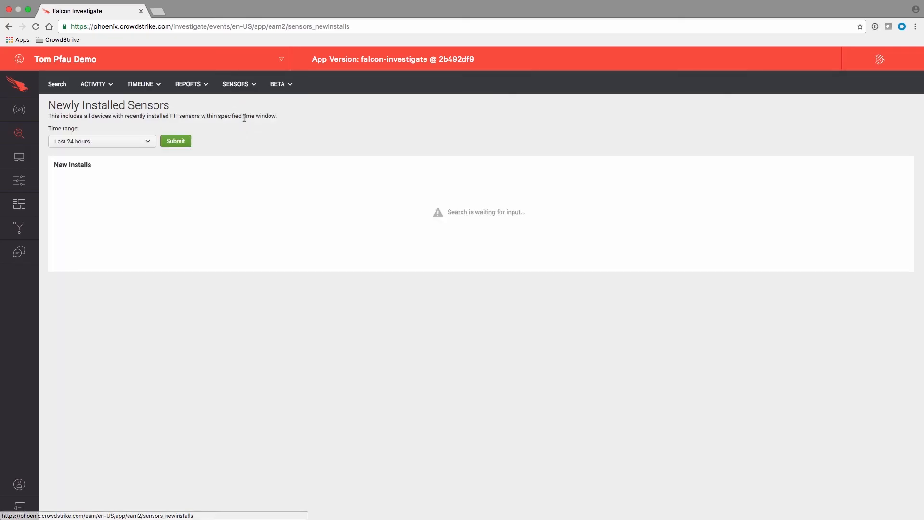
click(101, 141)
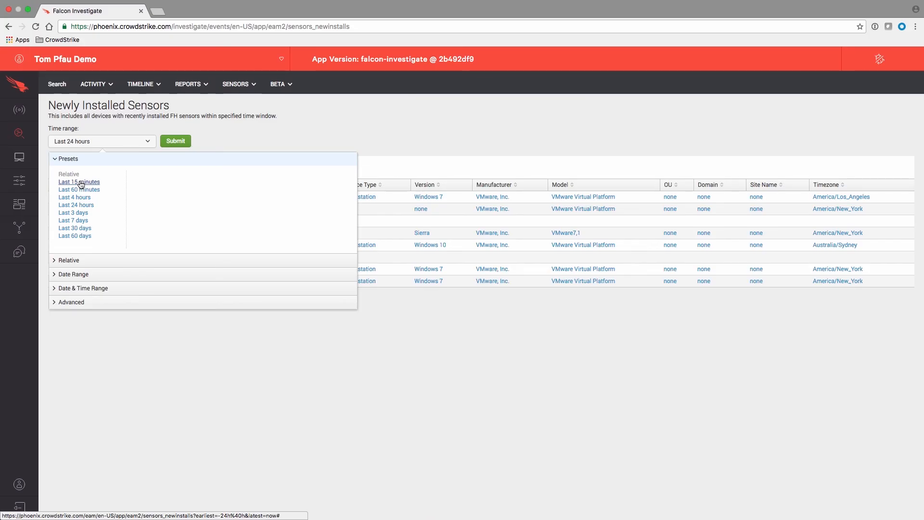
mouse_move(89, 184)
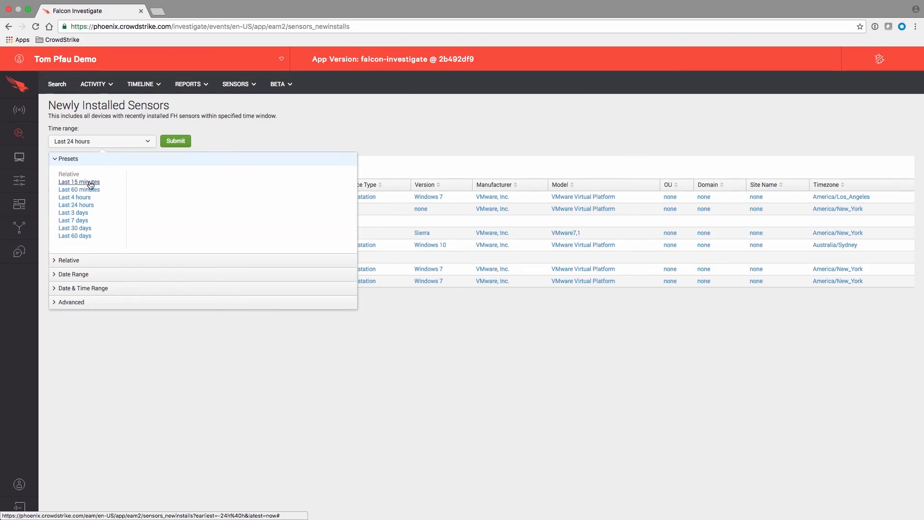
click(79, 189)
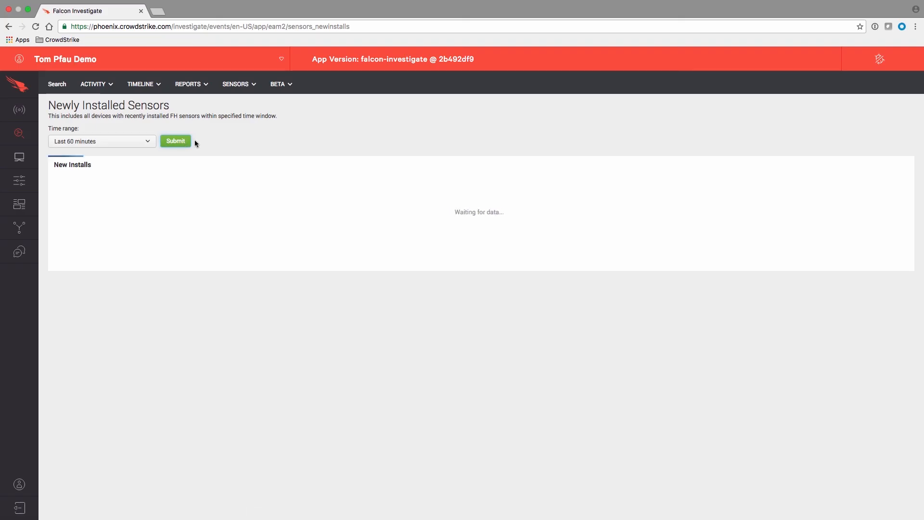
click(175, 141)
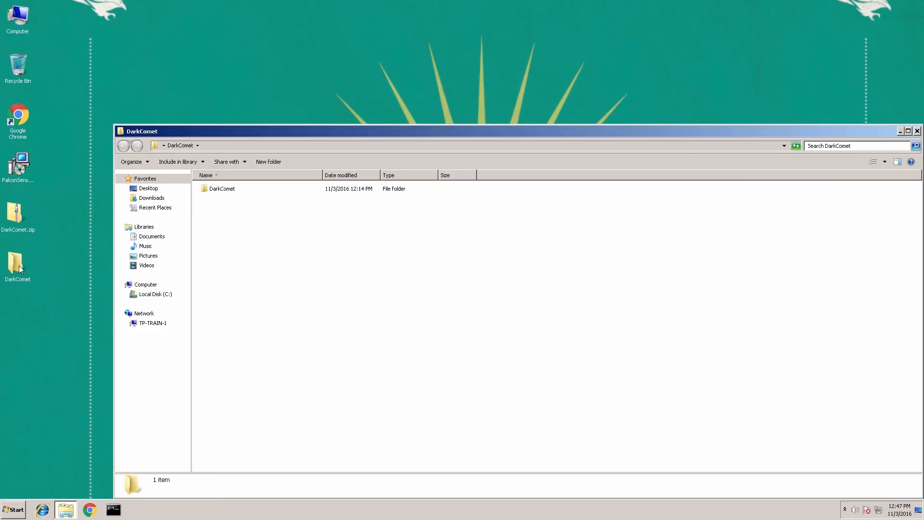
Open the inner DarkComet subfolder that holds DarkCometRAT.exe.
click(222, 189)
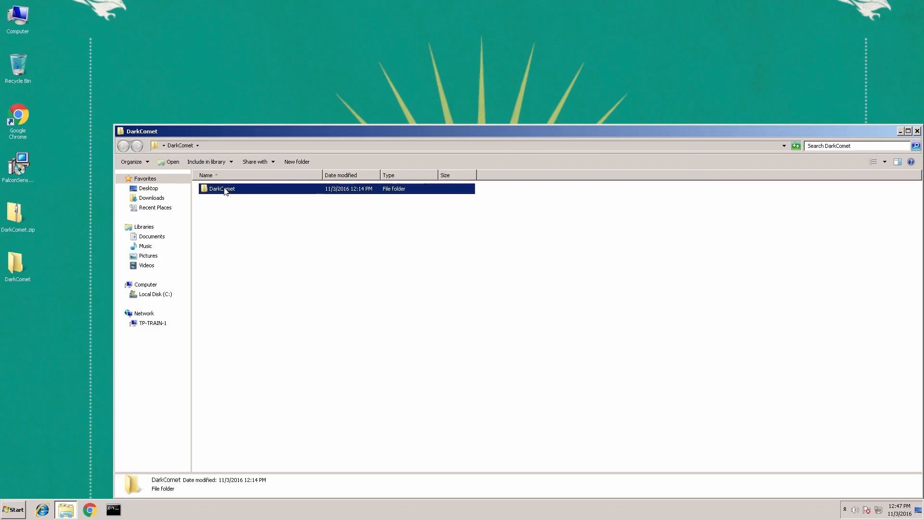
double_click(222, 188)
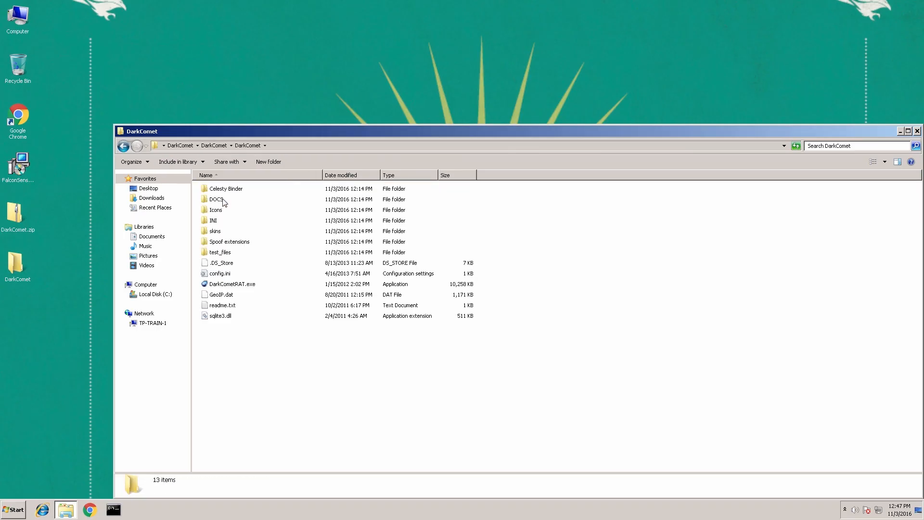
click(232, 283)
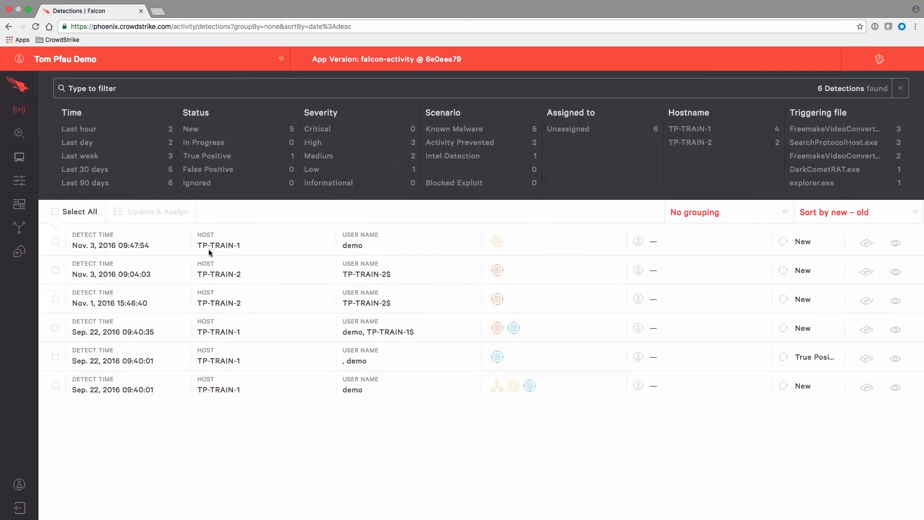
mouse_move(639, 241)
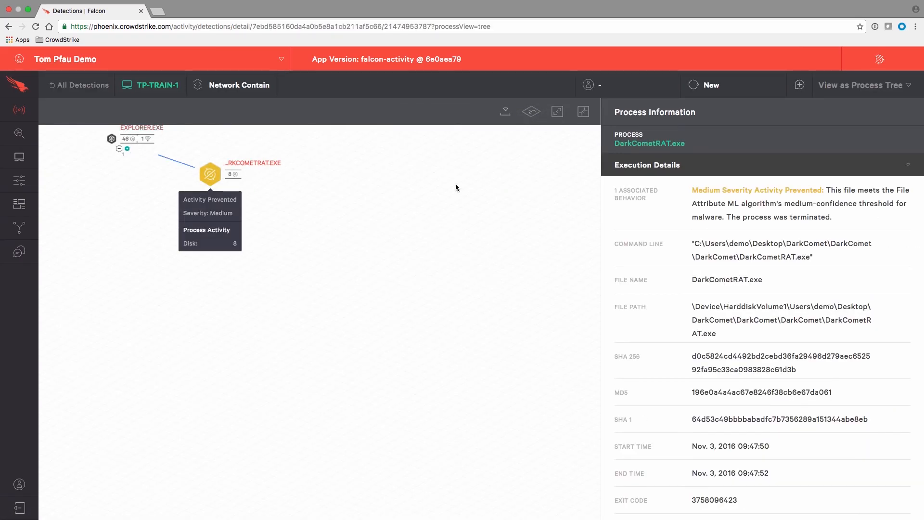
mouse_move(628, 154)
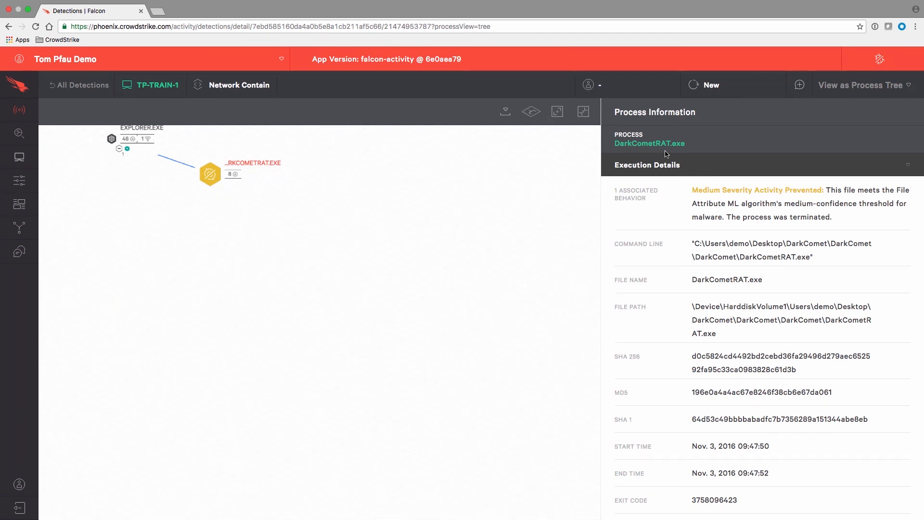
mouse_move(788, 205)
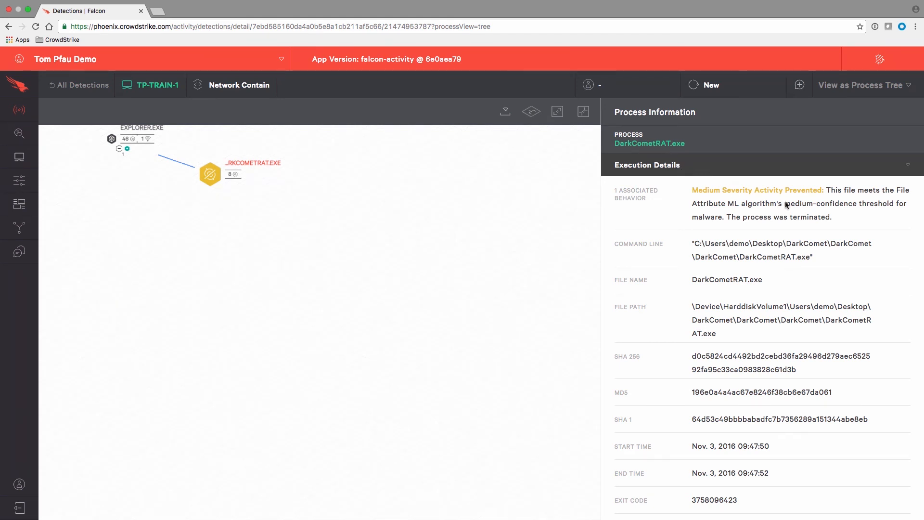